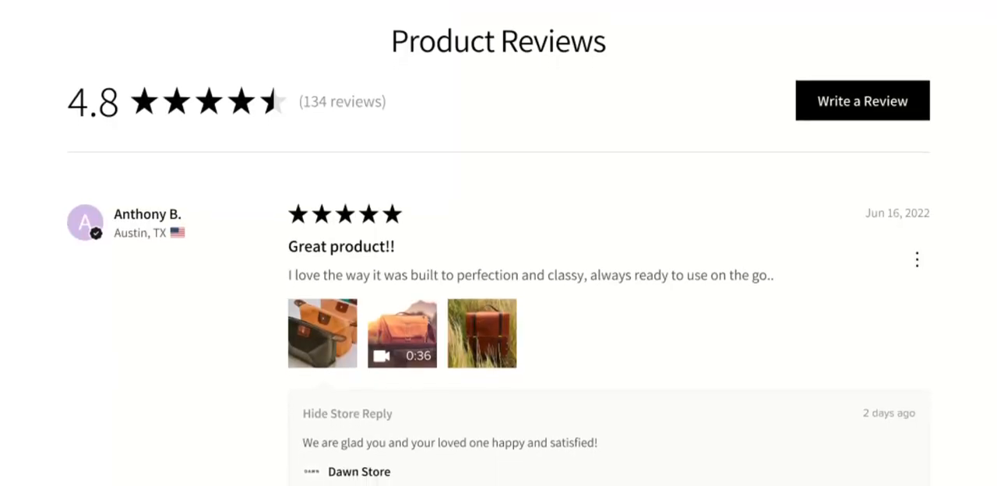
Step: Scroll the Review snippet guide past supported types and the Simple review example to the Nested review JSON-LD
scroll("down", 3)
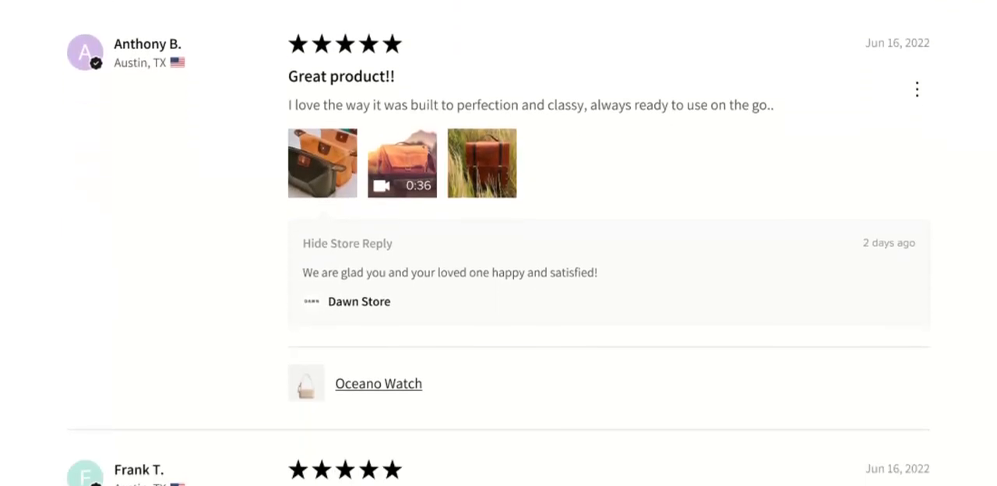
scroll("down", 3)
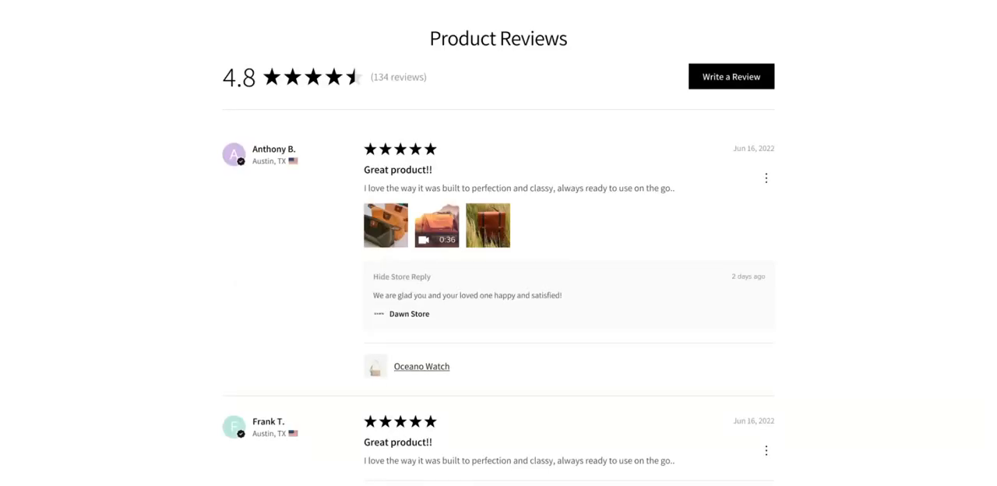
scroll("down", 3)
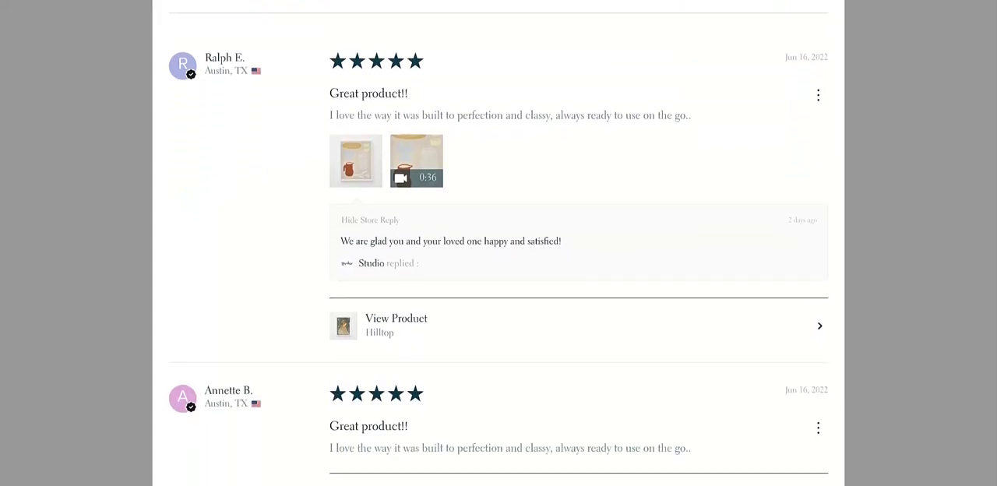
scroll("down", 3)
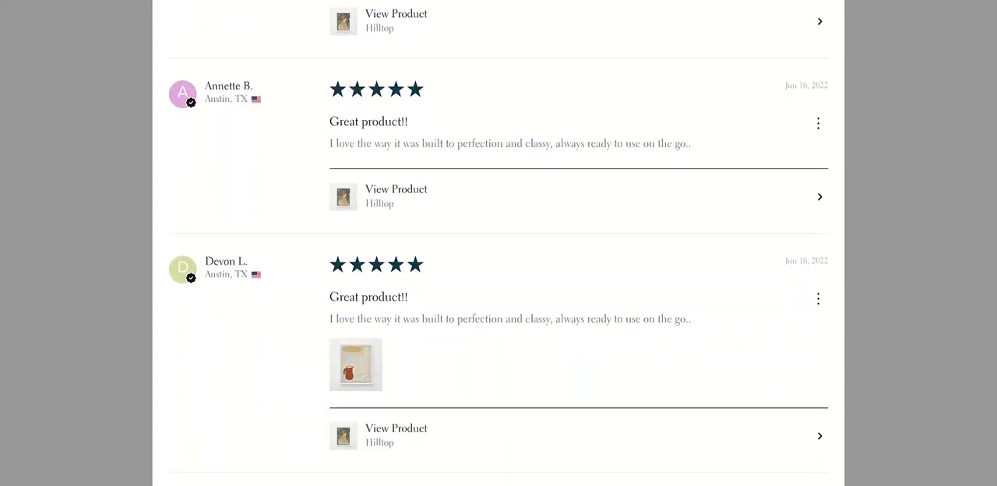
scroll("down", 3)
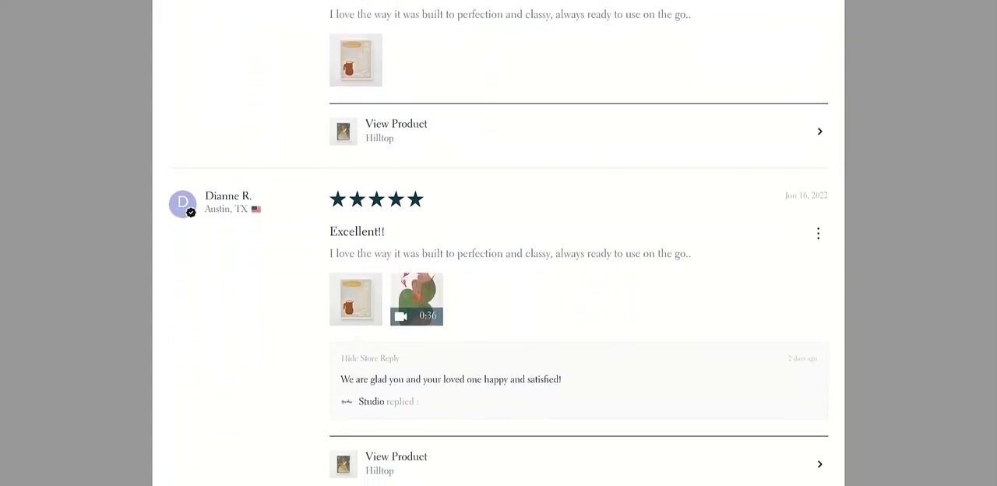
scroll("down", 3)
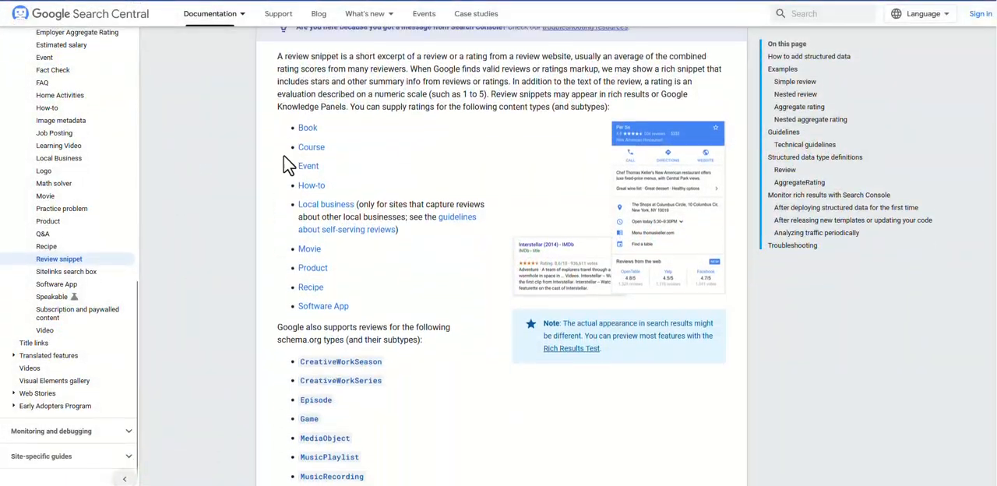
scroll("down", 3)
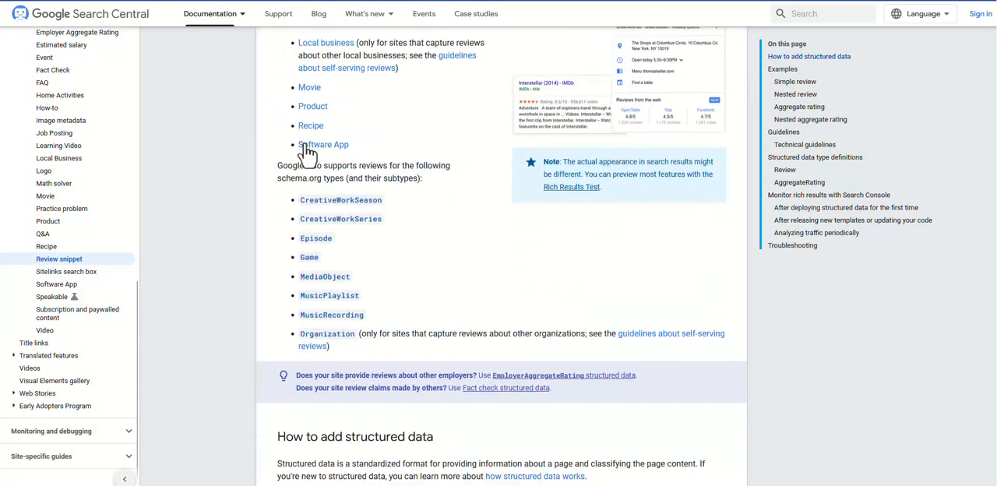
scroll("down", 3)
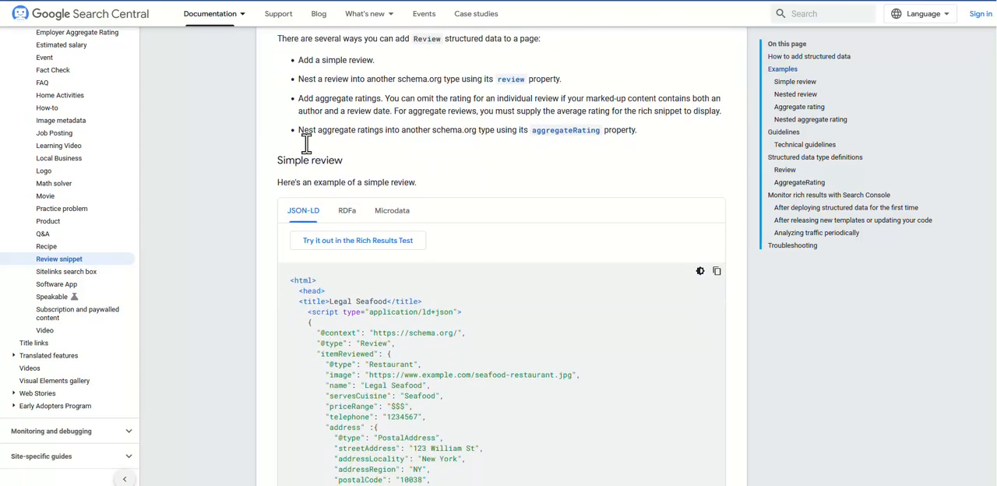
scroll("down", 3)
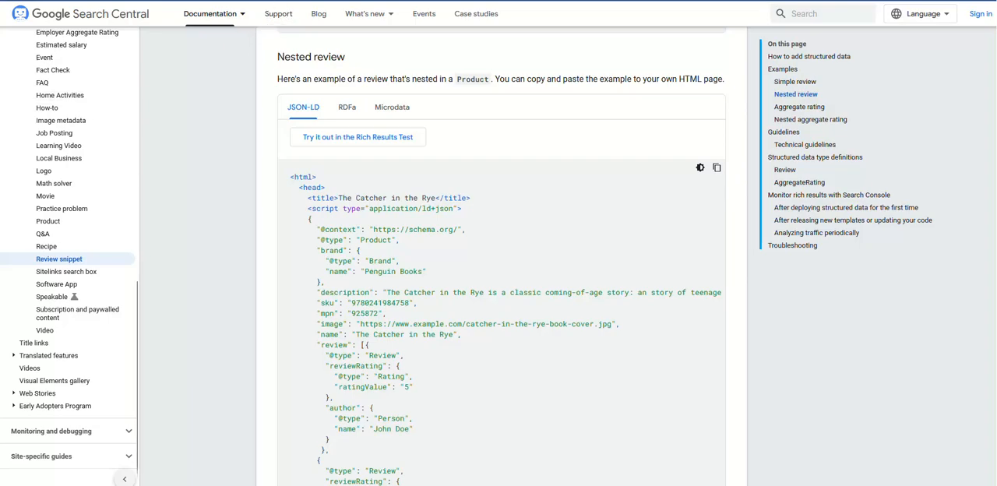
scroll("down", 3)
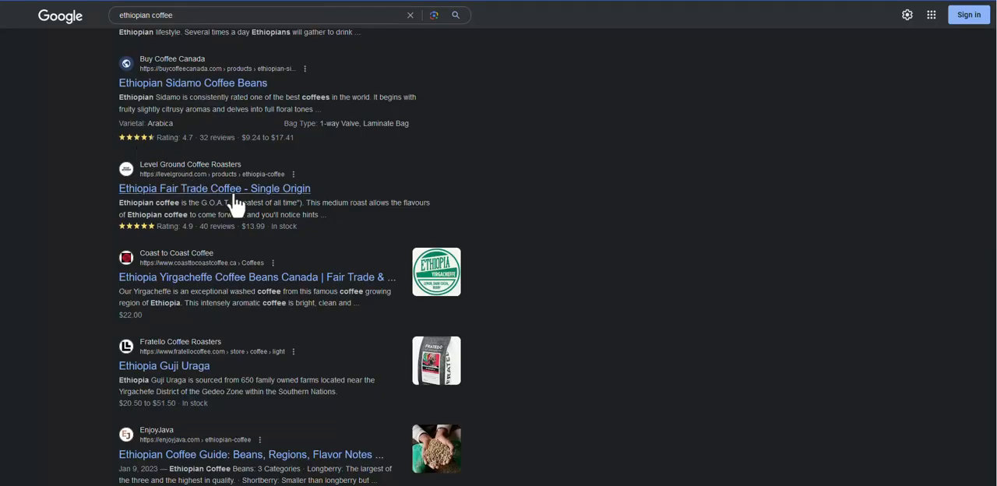
Step: Open the Level Ground 'Ethiopia Fair Trade Coffee - Single Origin' result from the Ethiopian coffee search
left_click(215, 188)
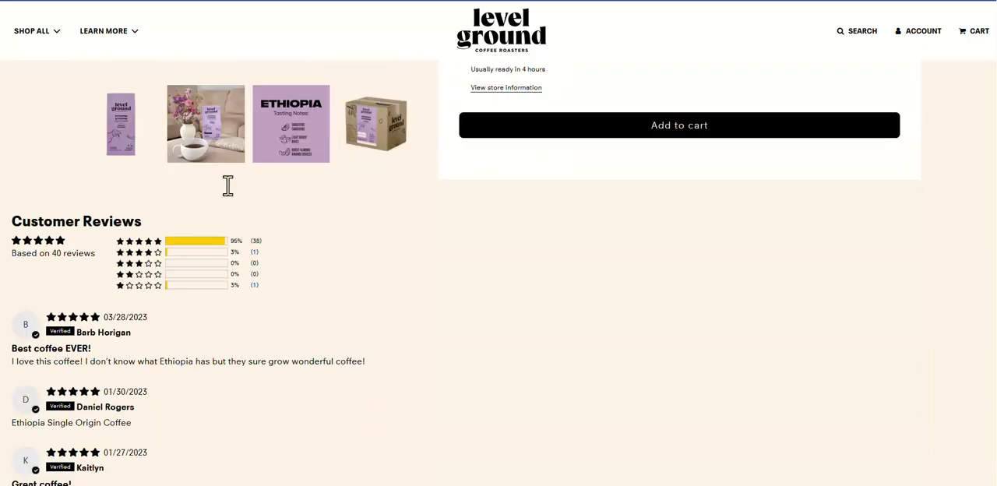
Step: Scroll the Ethiopia product page past Customer Reviews and 'You May Also Like' to the footer
scroll("down", 3)
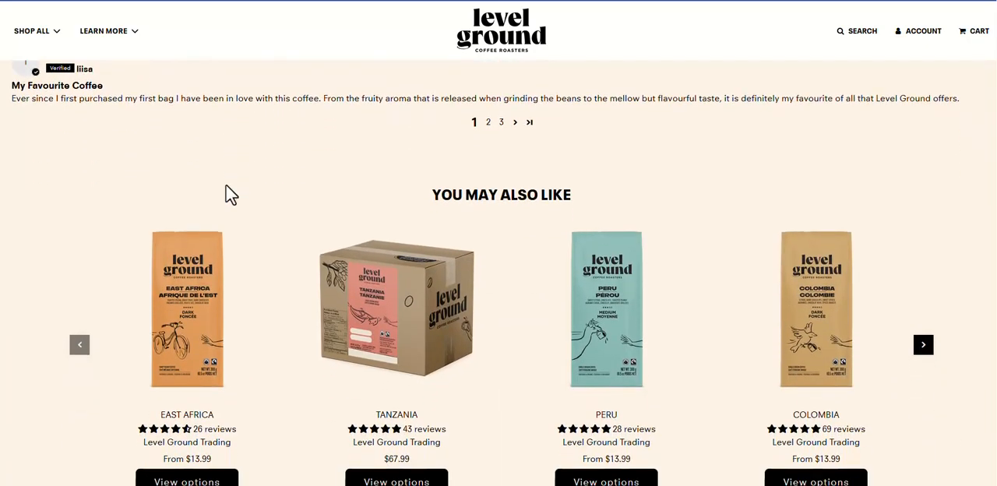
scroll("down", 3)
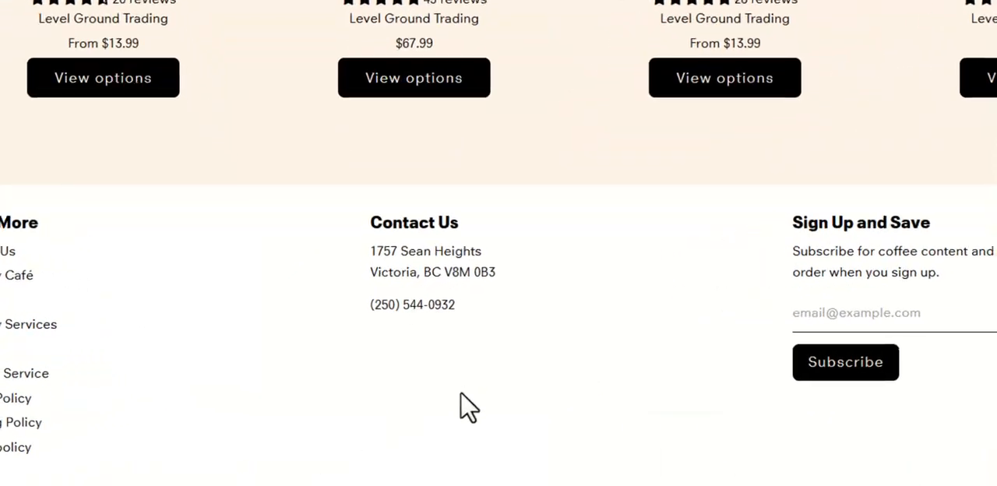
scroll("down", 3)
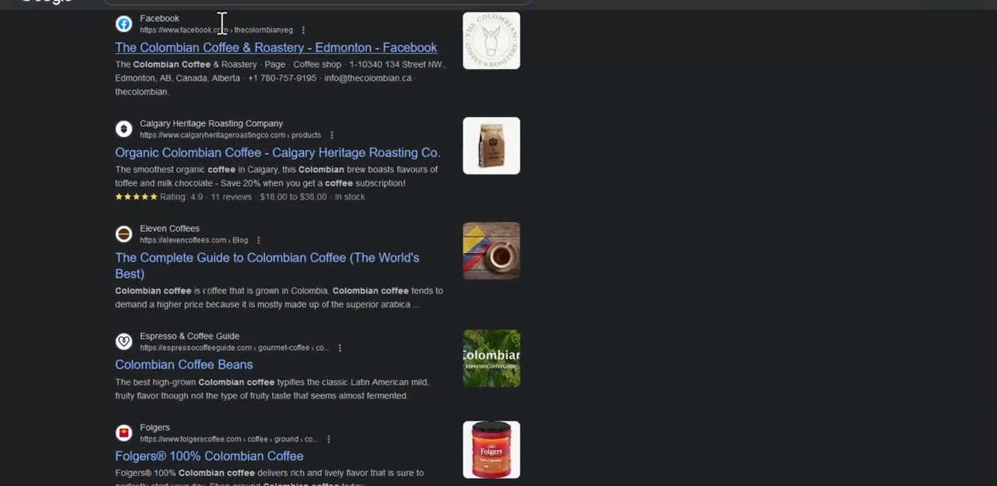
Step: Scroll the Colombian coffee results to the Calgary Heritage Roasting Co. 4.9-star, 11-review listing
scroll("down", 3)
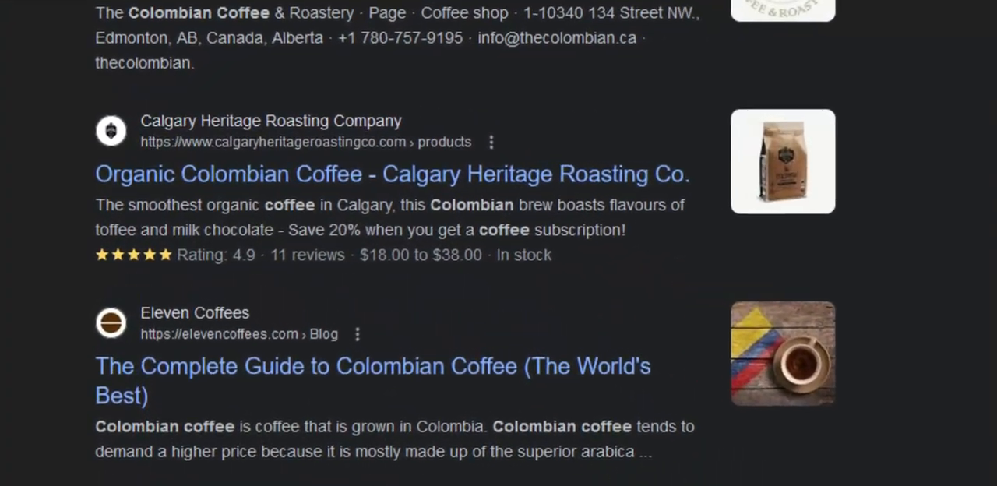